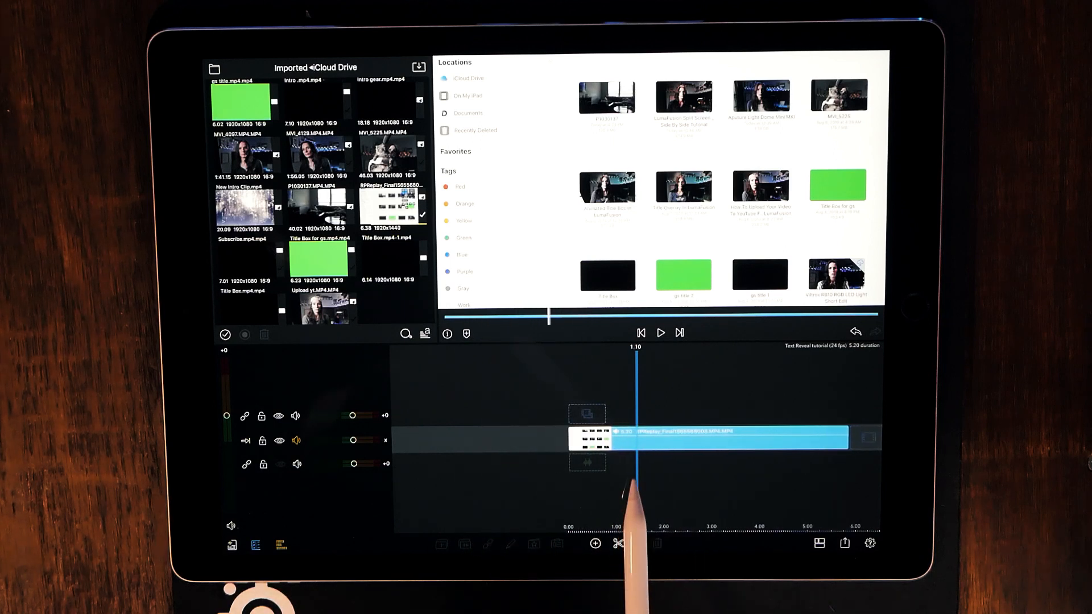
- Select the screen-recording clip in the timeline to duplicate it onto the upper track
left_click(709, 437)
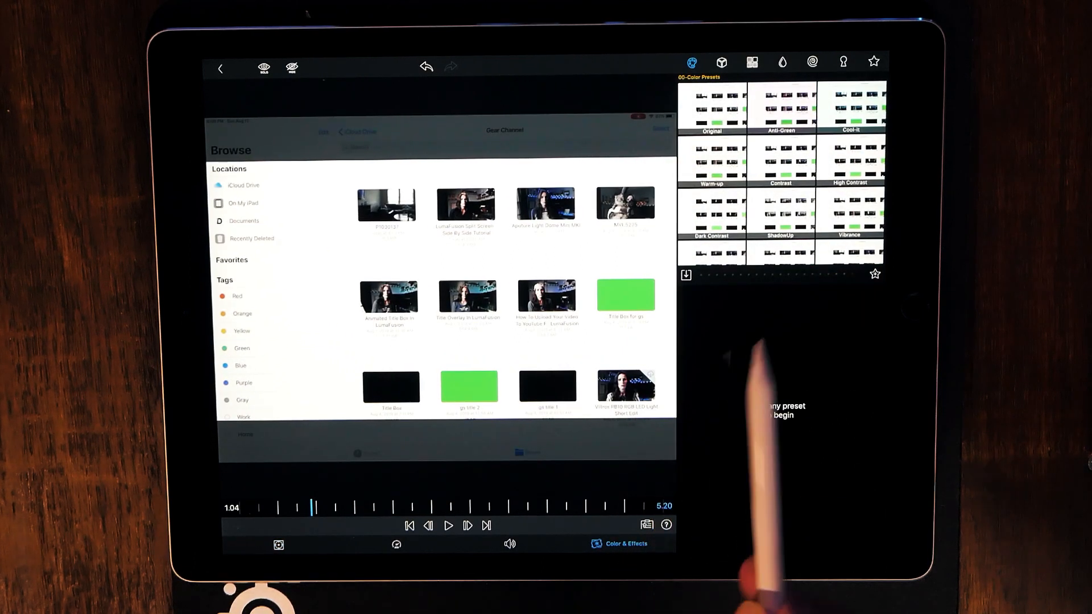
mouse_move(801, 174)
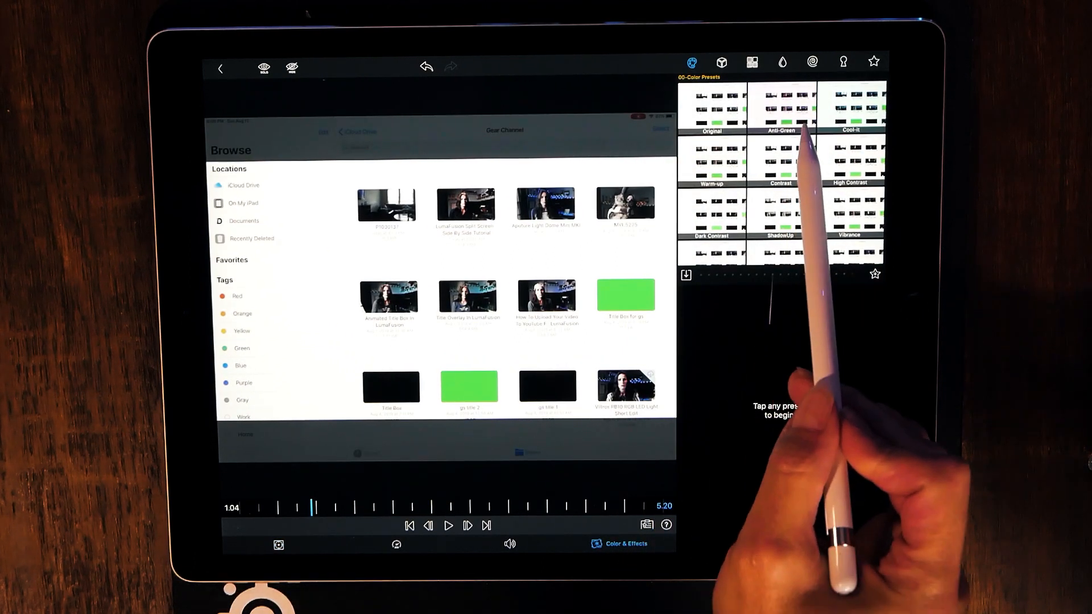
- Apply the Gaussian 80 blur preset to the upper screen-recording clip
left_click(783, 62)
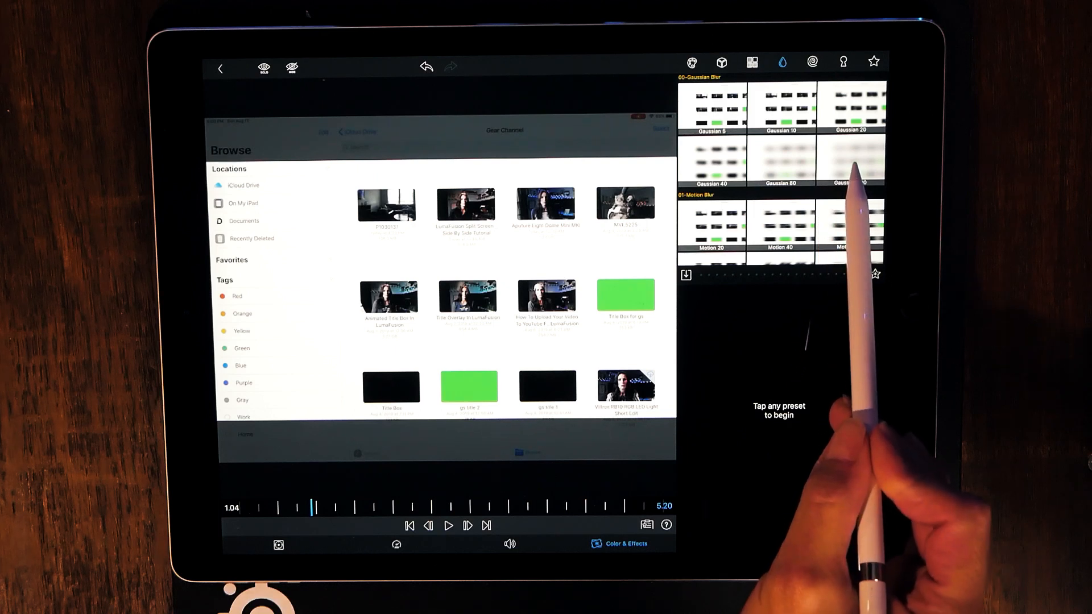
left_click(850, 160)
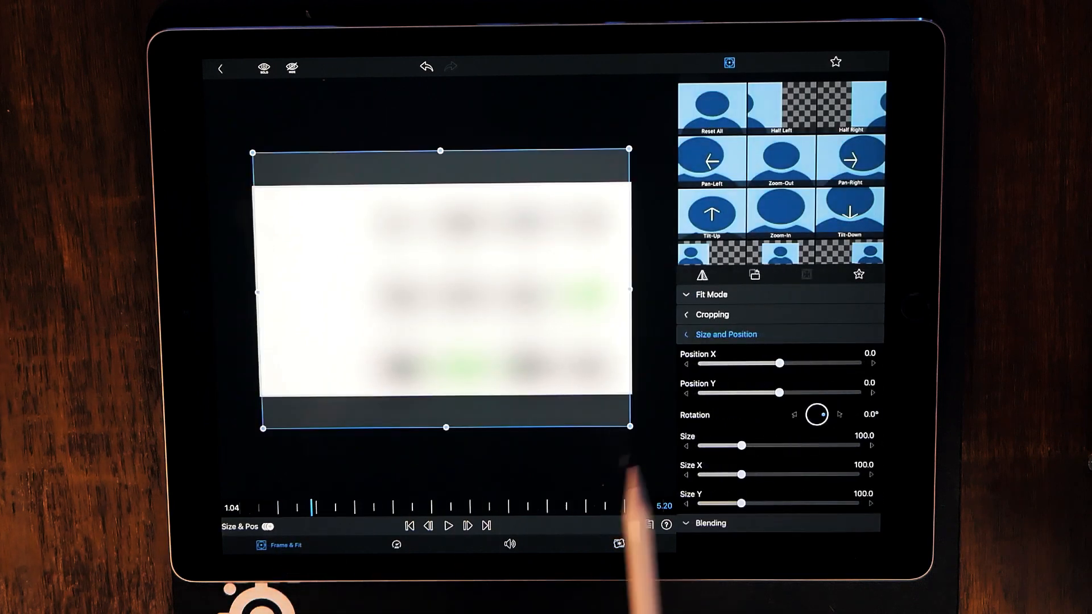
- Expand the Cropping section of Frame & Fit, all crop edges still at zero
left_click(712, 313)
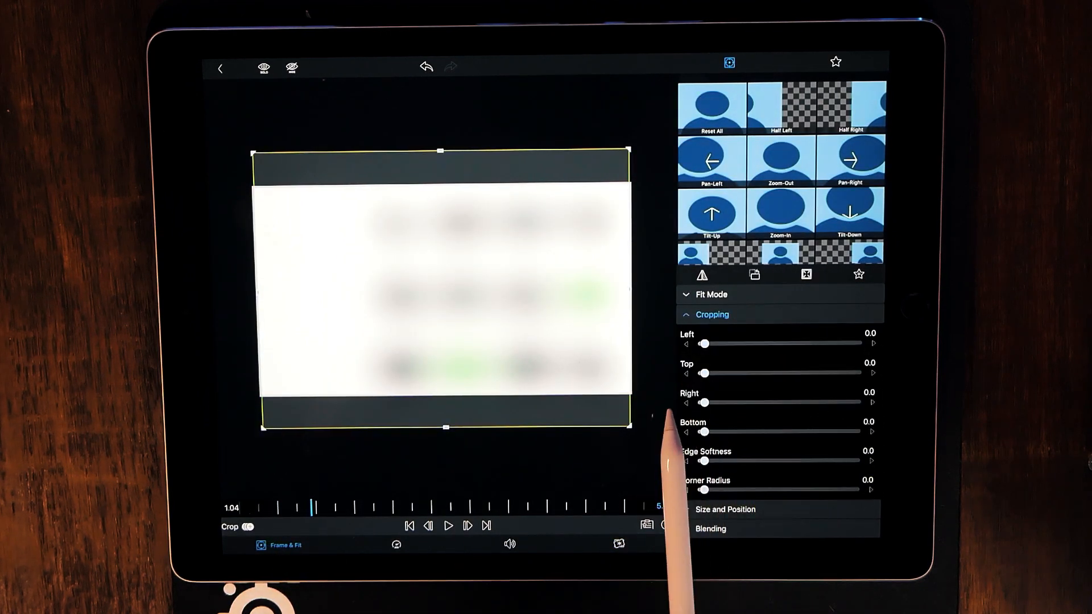